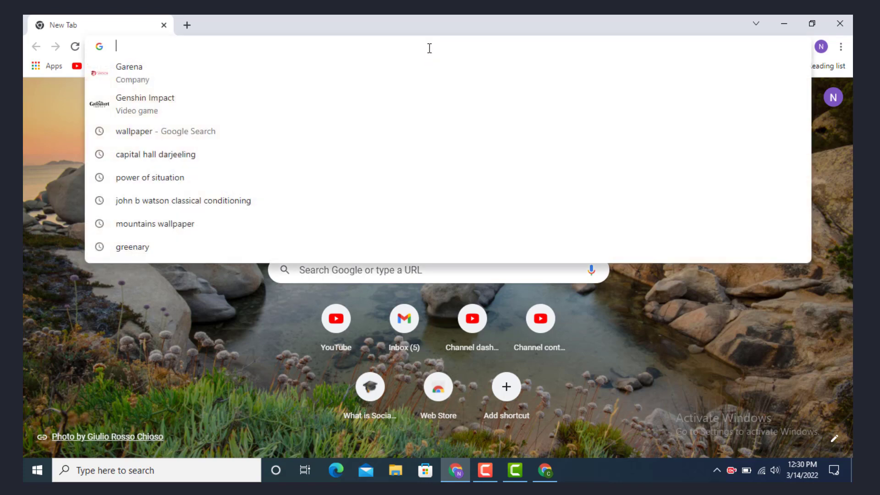
Search Google for Garena and open the garena.sg result
{"action": "left_click", "coordinate": [129, 66]}
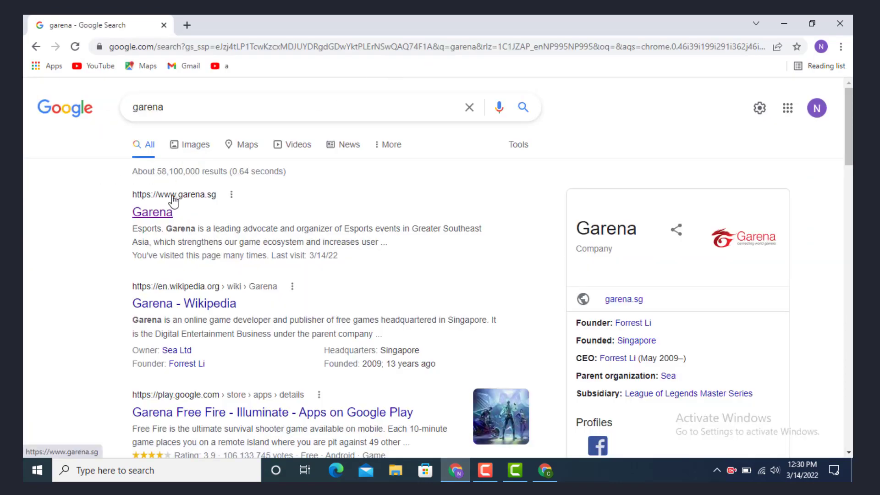
{"action": "mouse_move", "coordinate": [204, 208]}
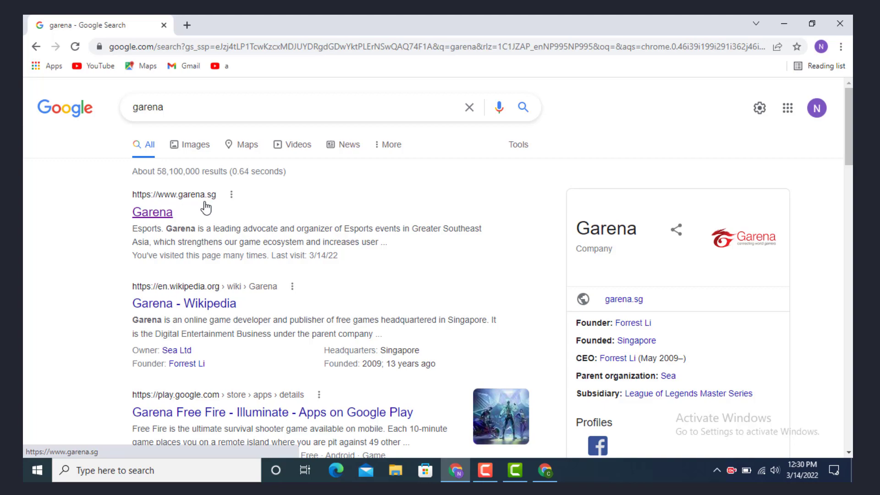
{"action": "mouse_move", "coordinate": [152, 211]}
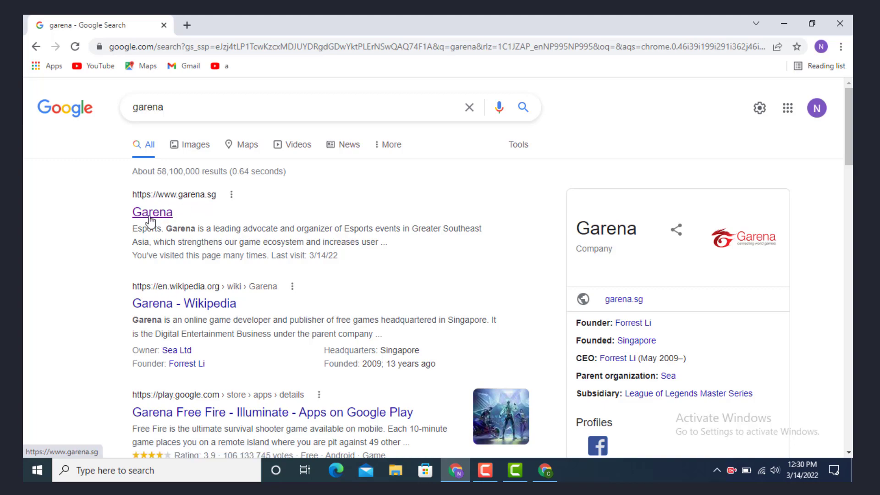
{"action": "left_click", "coordinate": [152, 212]}
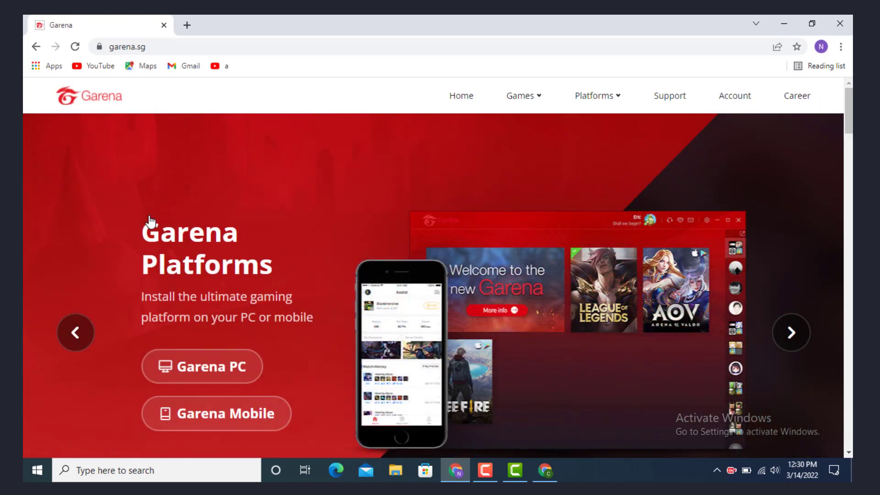
{"action": "mouse_move", "coordinate": [615, 108]}
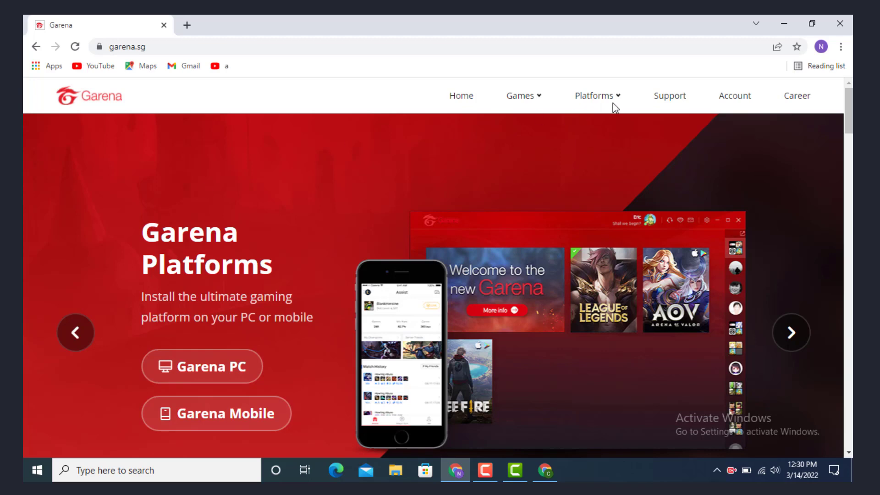
{"action": "mouse_move", "coordinate": [734, 95]}
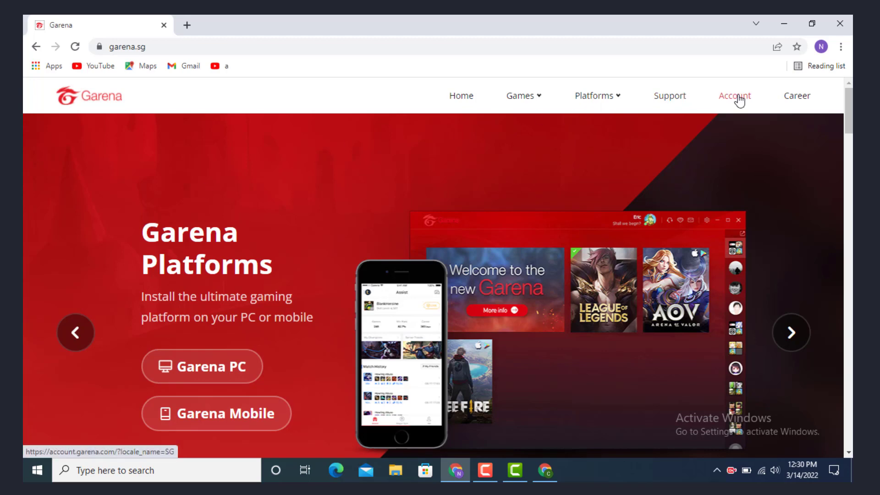
Go to Account Center from garena.sg and switch to its Security section
{"action": "left_click", "coordinate": [734, 95]}
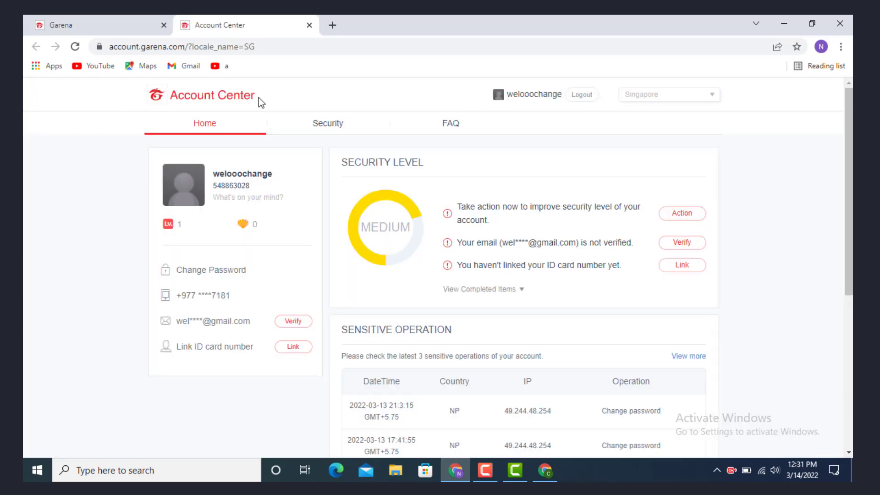
{"action": "mouse_move", "coordinate": [327, 122]}
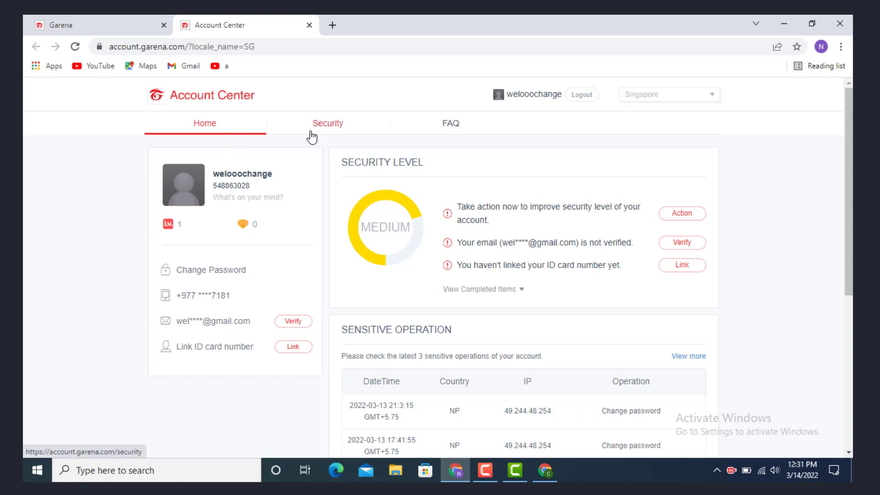
{"action": "mouse_move", "coordinate": [327, 129]}
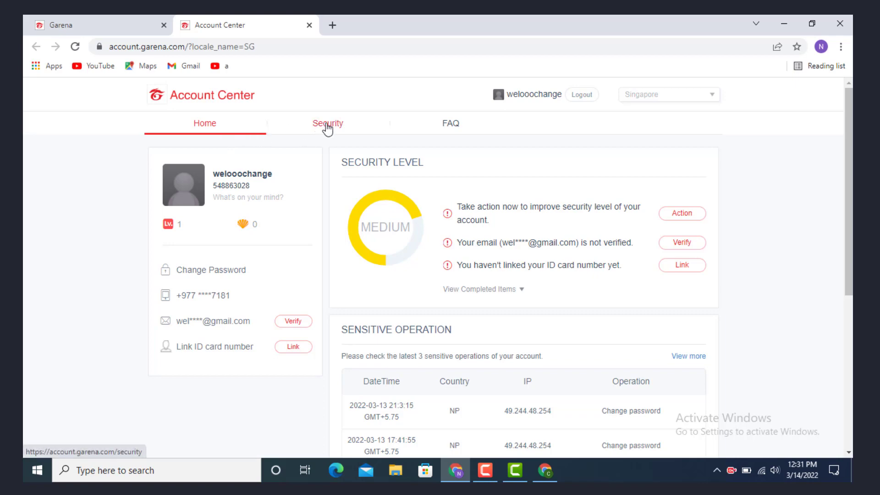
{"action": "left_click", "coordinate": [328, 123]}
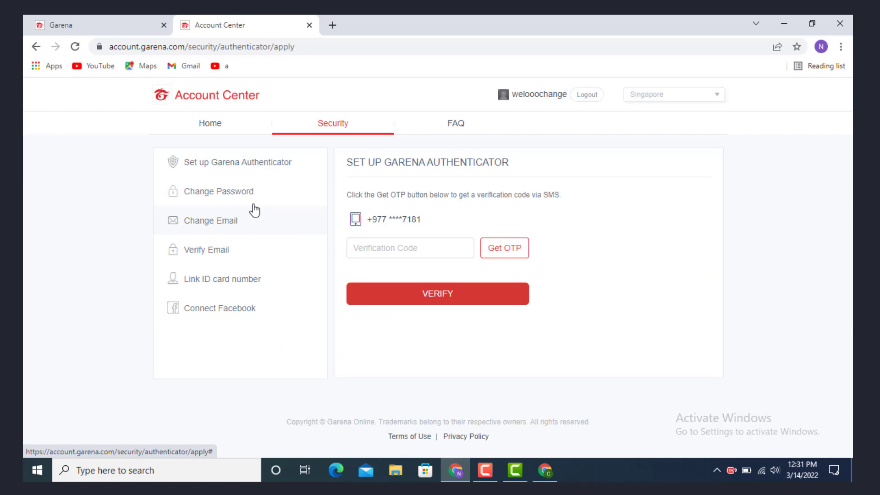
{"action": "mouse_move", "coordinate": [228, 279]}
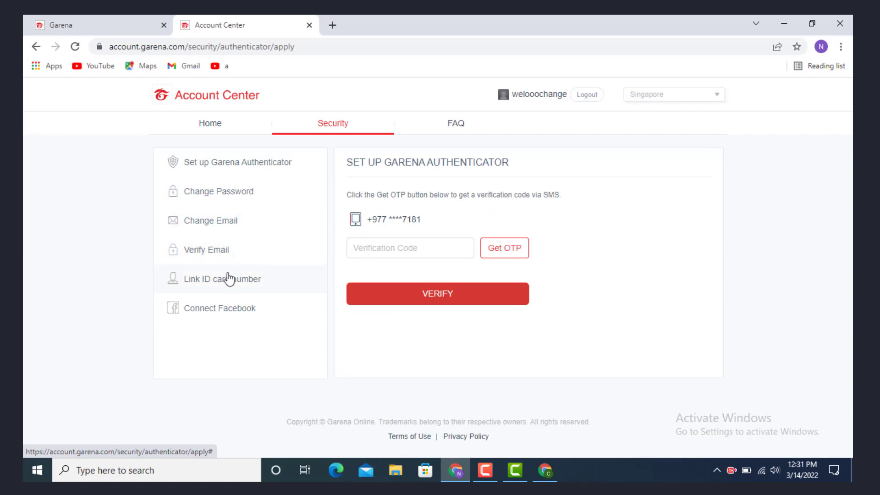
{"action": "mouse_move", "coordinate": [218, 313]}
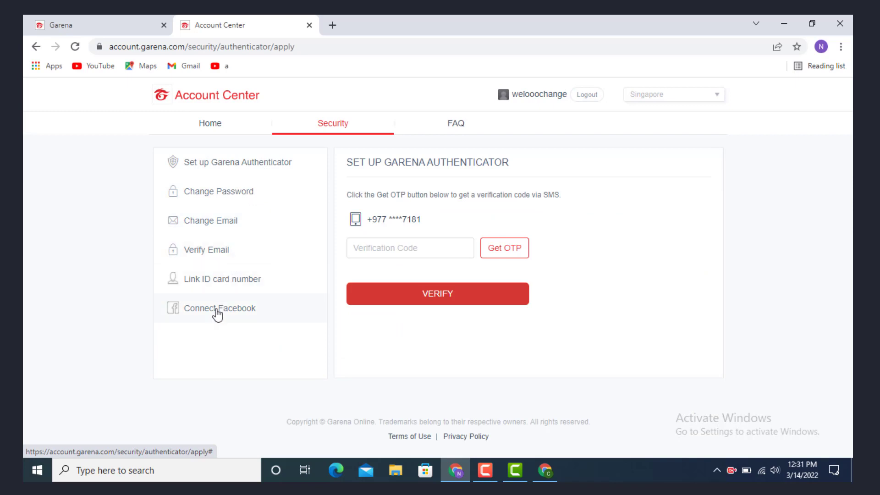
{"action": "mouse_move", "coordinate": [217, 220]}
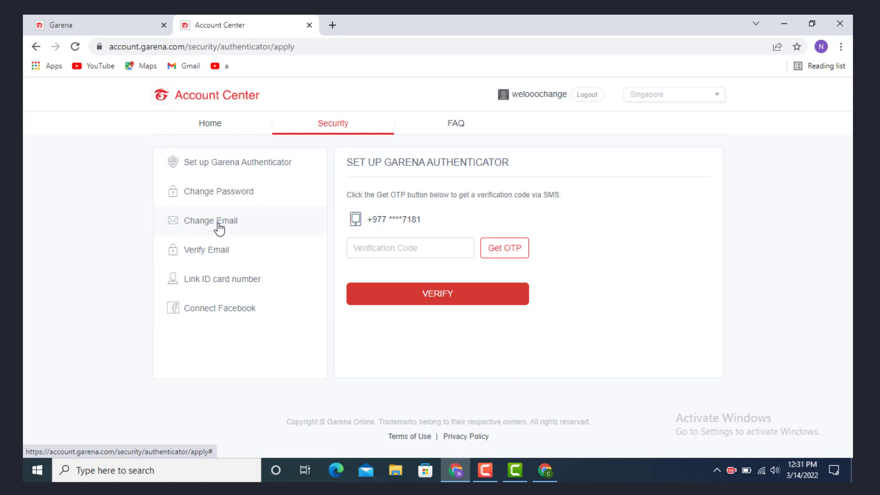
{"action": "left_click", "coordinate": [210, 220]}
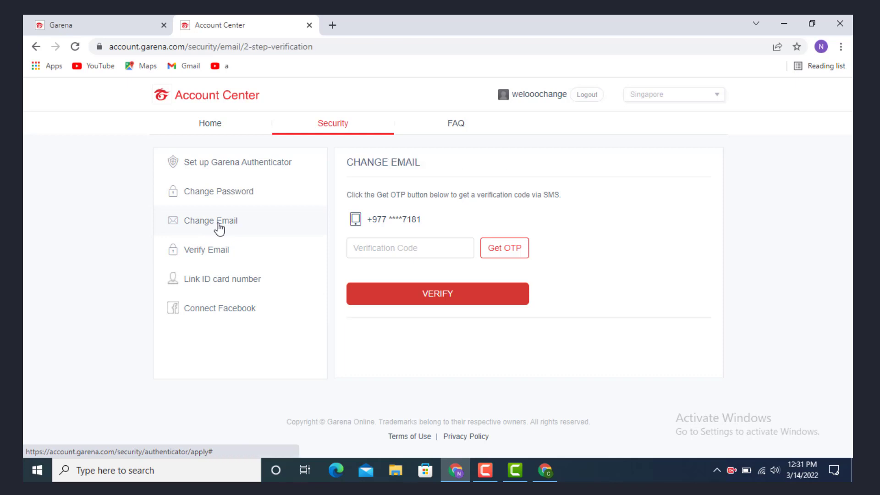
{"action": "mouse_move", "coordinate": [428, 209]}
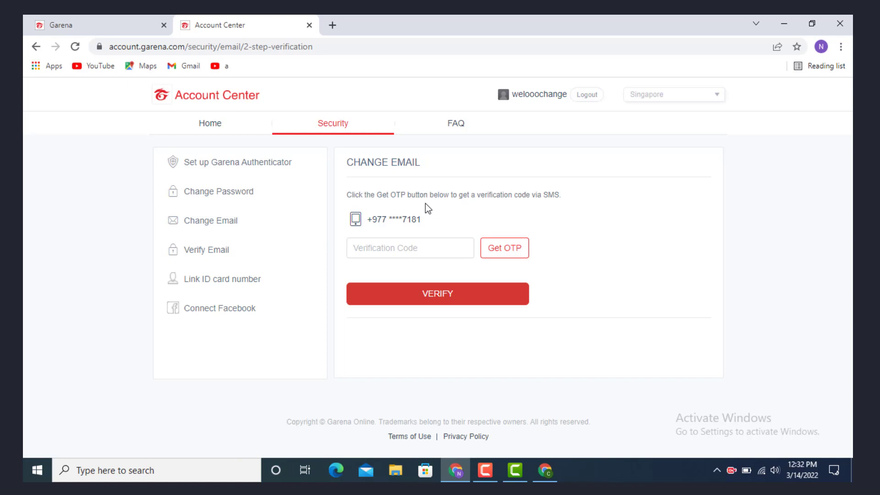
{"action": "mouse_move", "coordinate": [427, 235]}
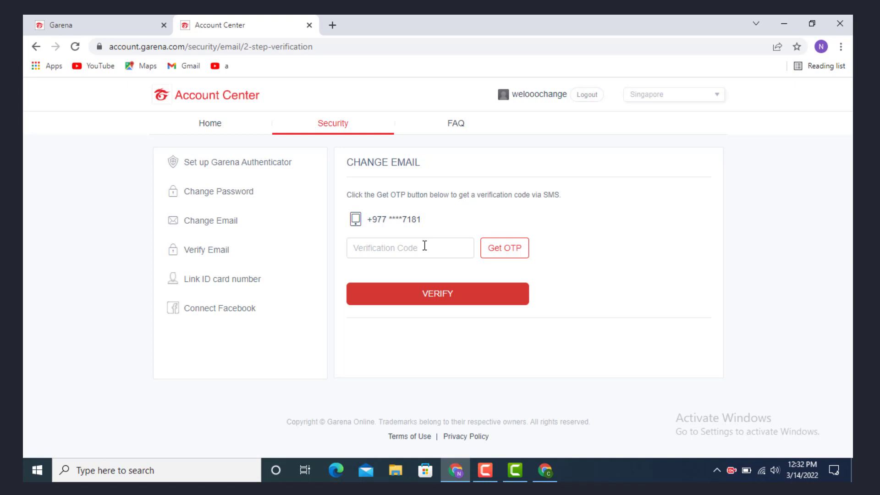
{"action": "mouse_move", "coordinate": [422, 229]}
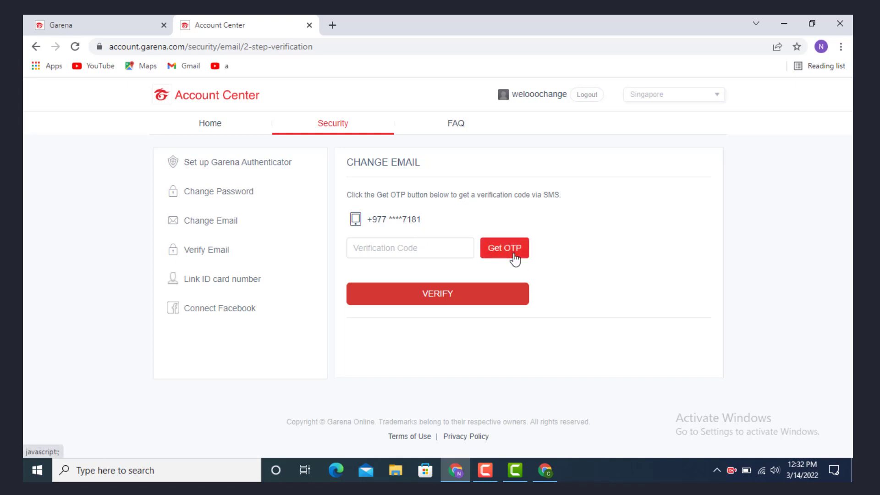
{"action": "left_click", "coordinate": [503, 247]}
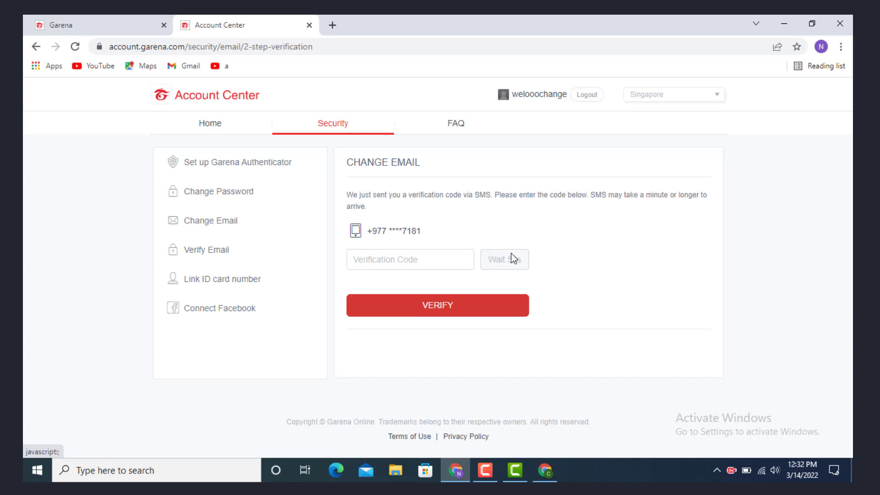
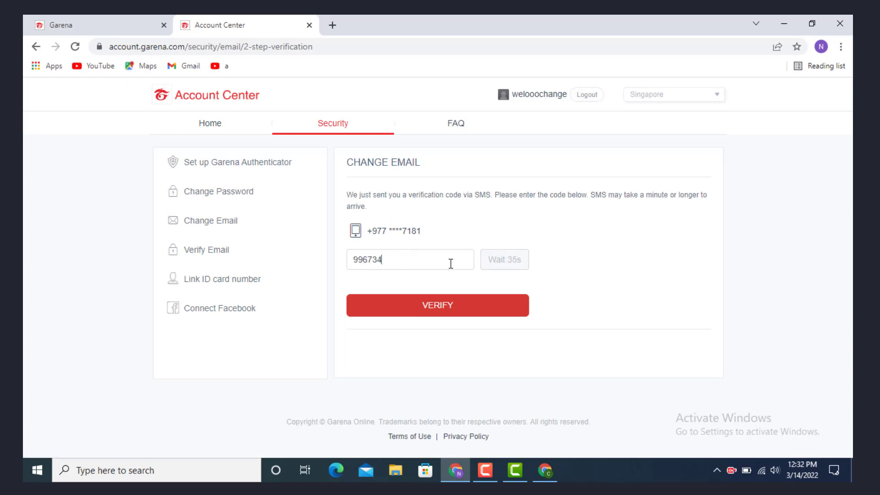
Verify the SMS code, fill in the new email, password and refresh the captcha
{"action": "left_click", "coordinate": [437, 304]}
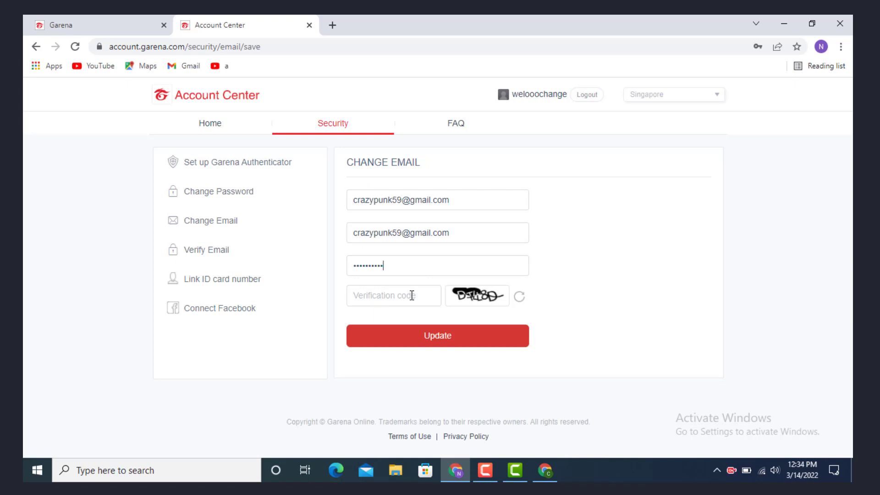
{"action": "mouse_move", "coordinate": [504, 310]}
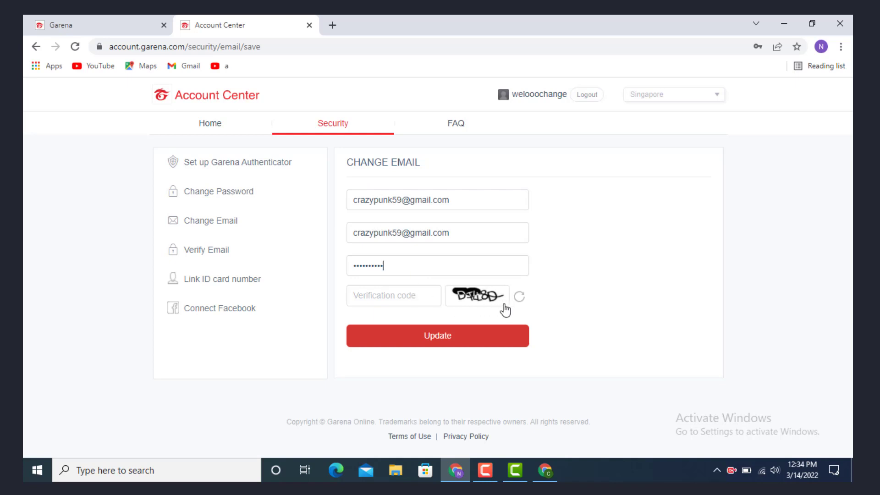
{"action": "mouse_move", "coordinate": [520, 298]}
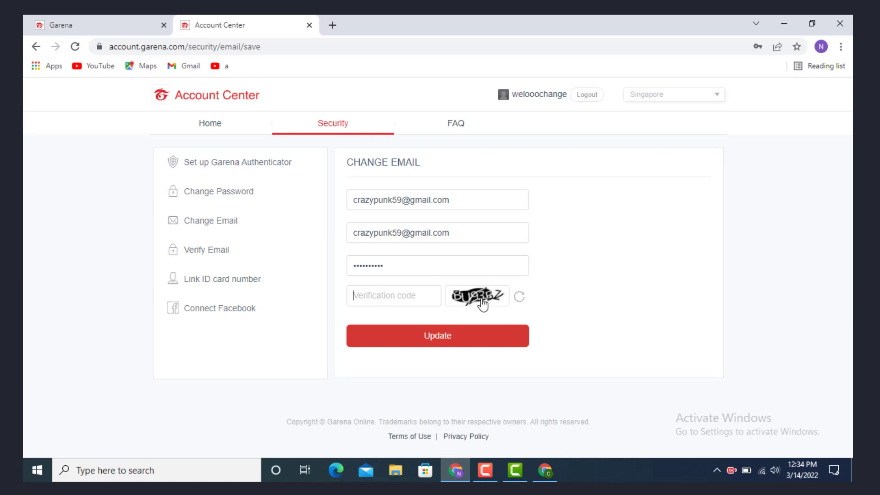
{"action": "left_click", "coordinate": [437, 347]}
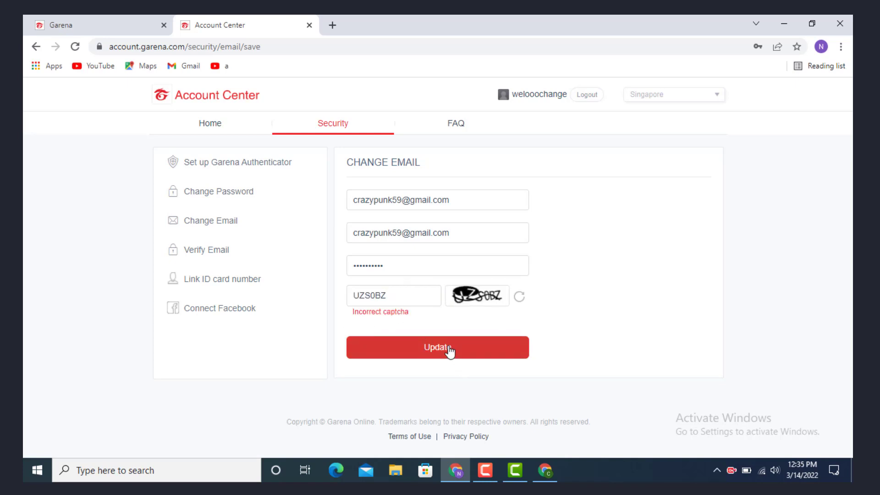
Update the email so 'You have successfully updated your email' appears
{"action": "left_click", "coordinate": [436, 346]}
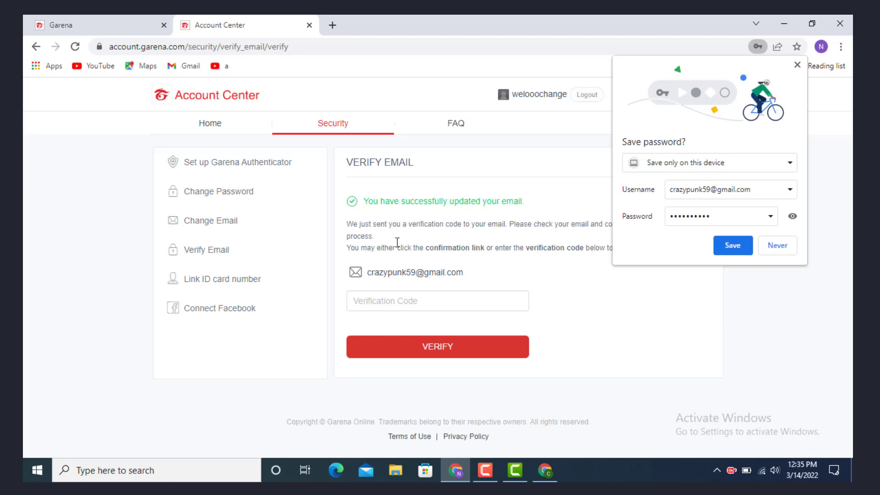
{"action": "mouse_move", "coordinate": [524, 218]}
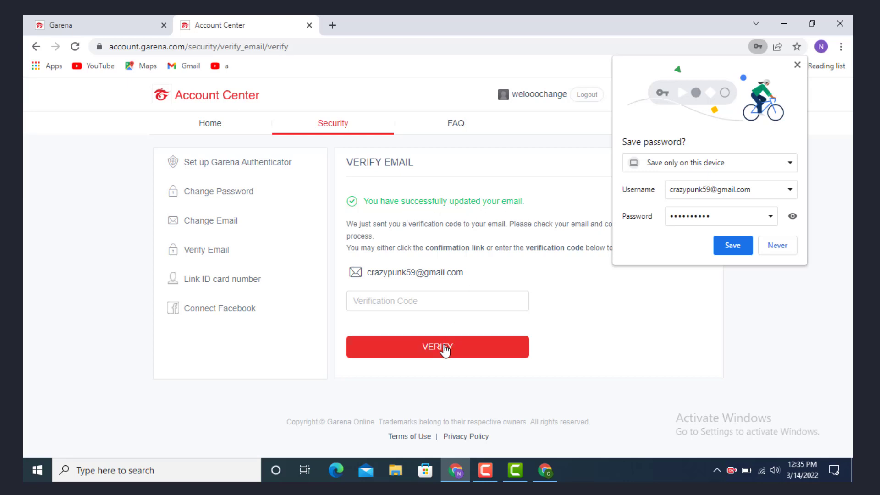
{"action": "mouse_move", "coordinate": [408, 276]}
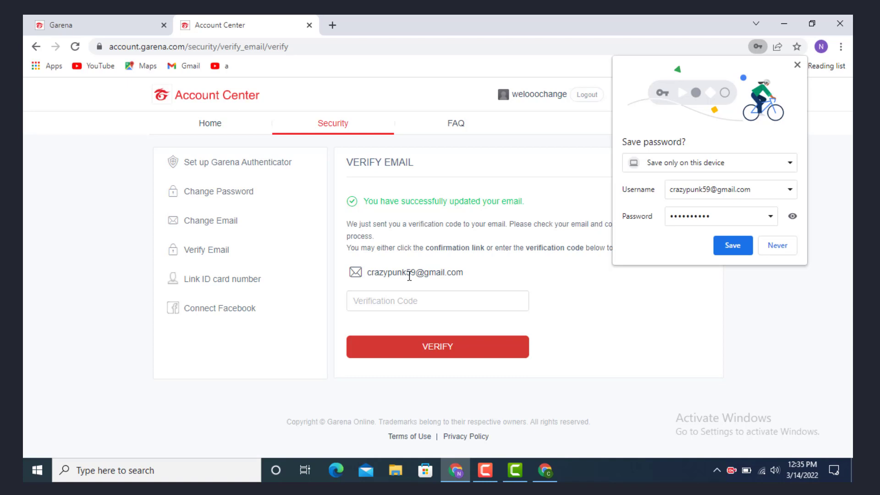
{"action": "mouse_move", "coordinate": [403, 301]}
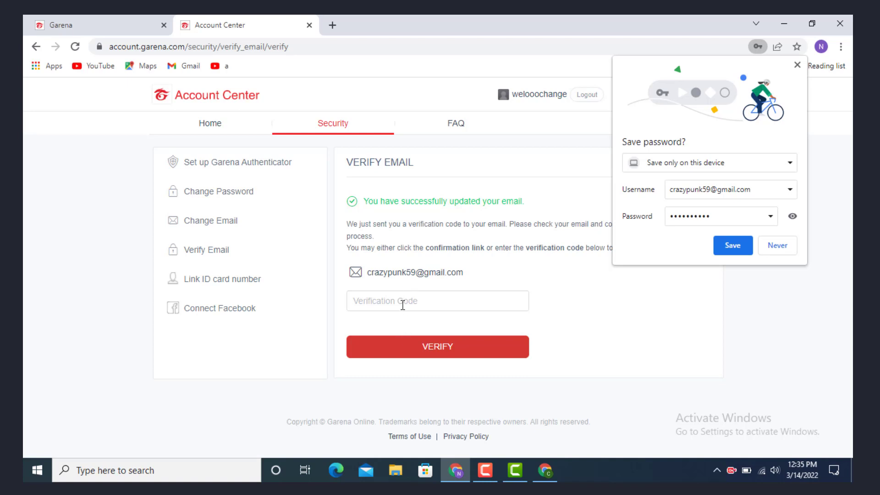
{"action": "mouse_move", "coordinate": [461, 302]}
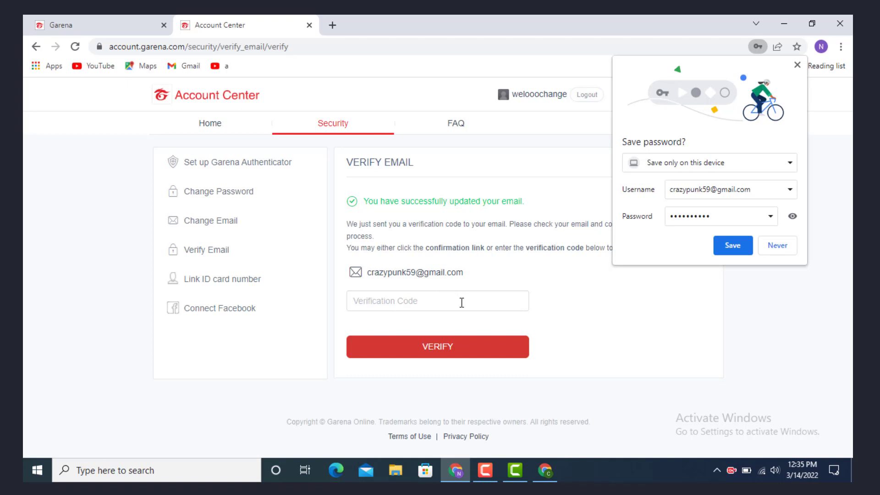